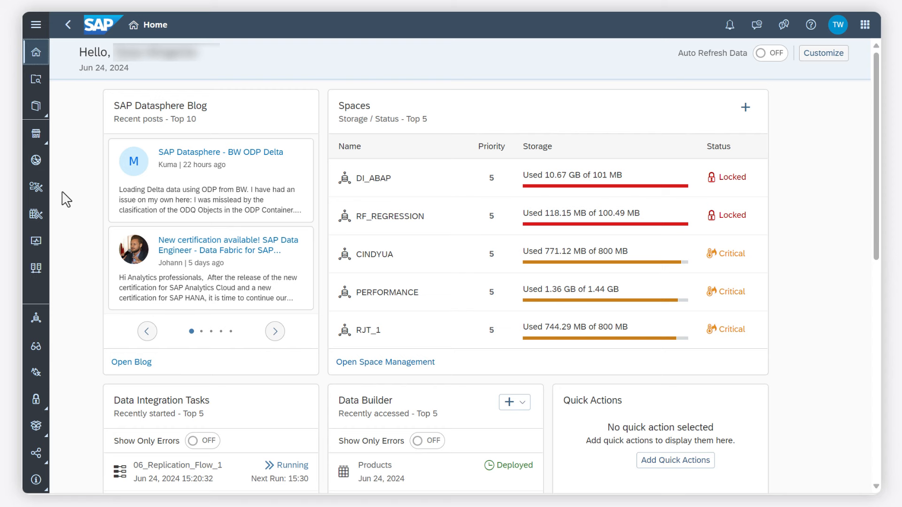
# Open the Business Builder workspace showing UA_Space's business entities
pyautogui.click(36, 186)
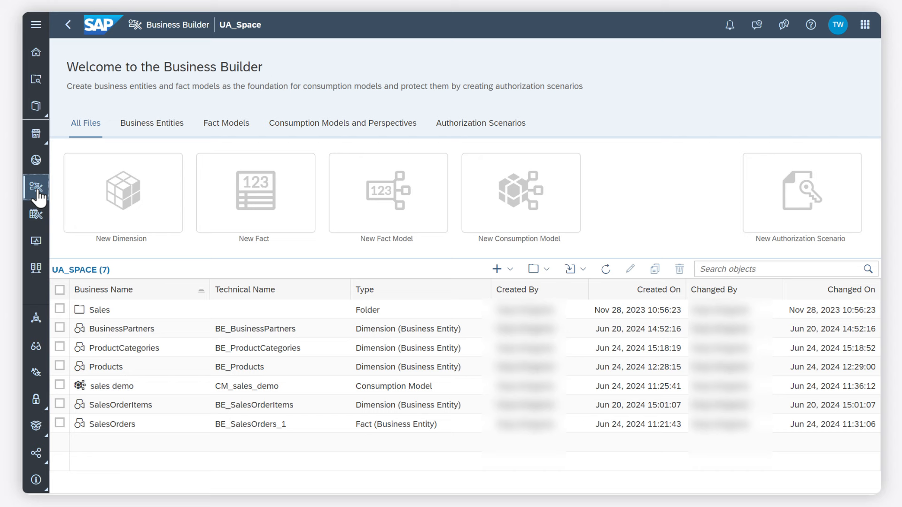
pyautogui.click(122, 193)
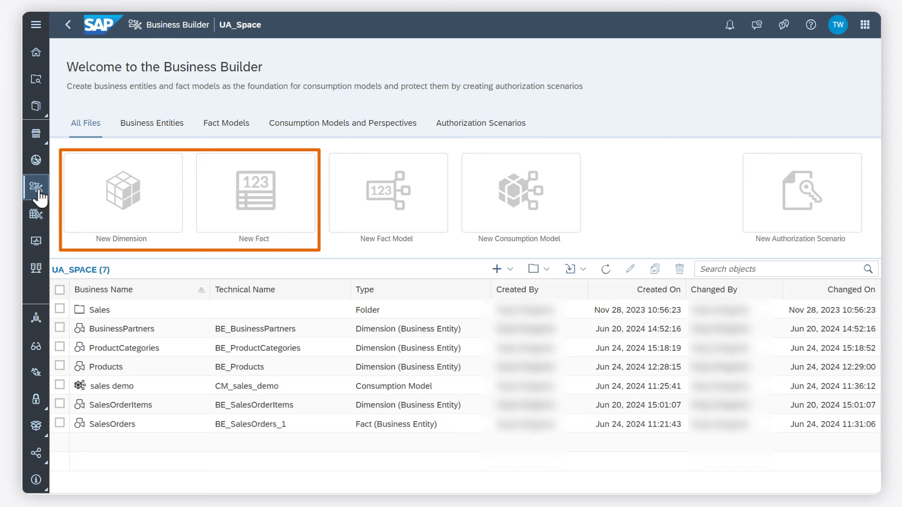
# Create a new dimension on the Products data entity, copying attributes and key definitions
pyautogui.click(122, 193)
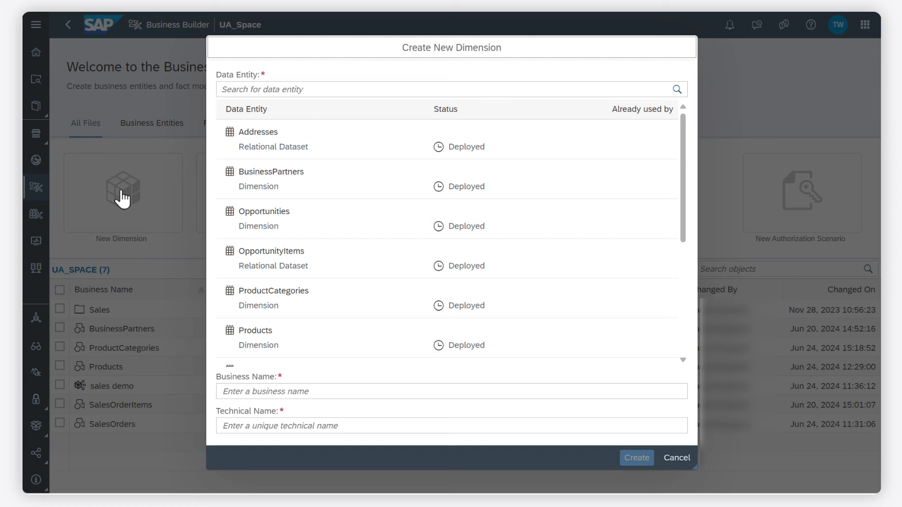
pyautogui.click(255, 329)
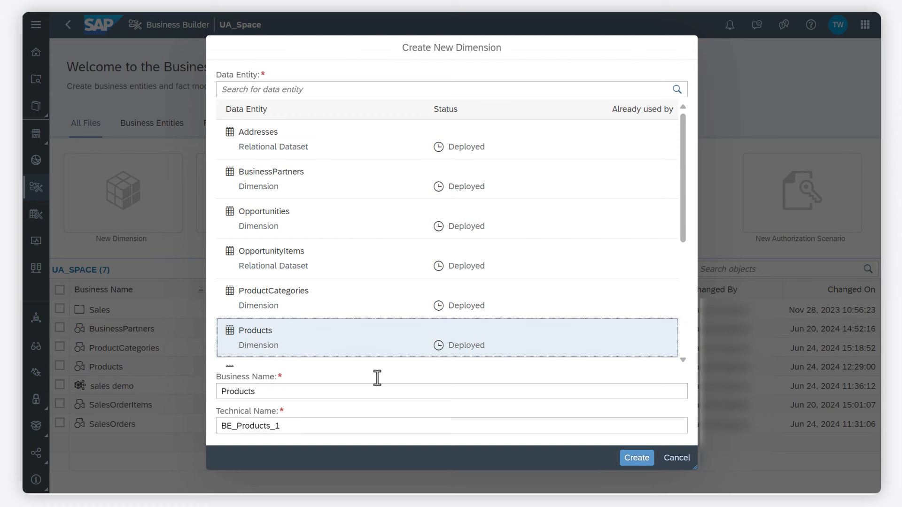
pyautogui.click(636, 457)
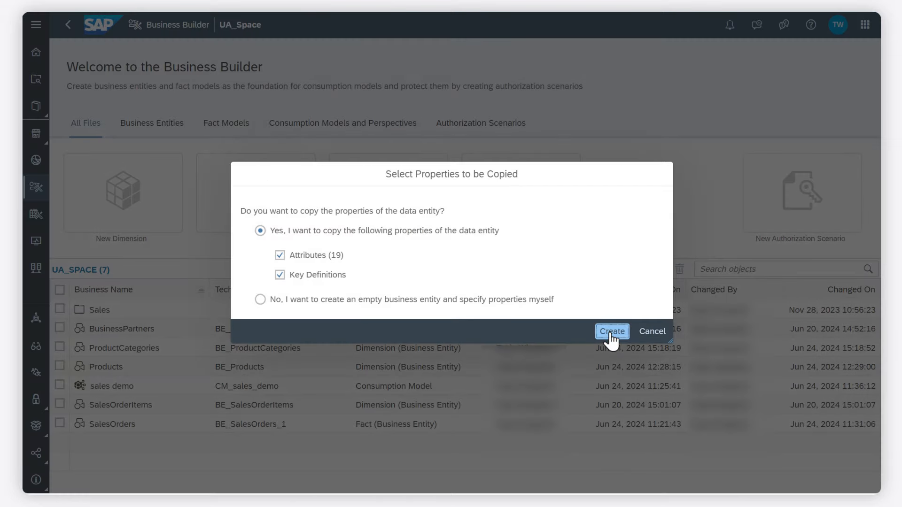
pyautogui.click(611, 332)
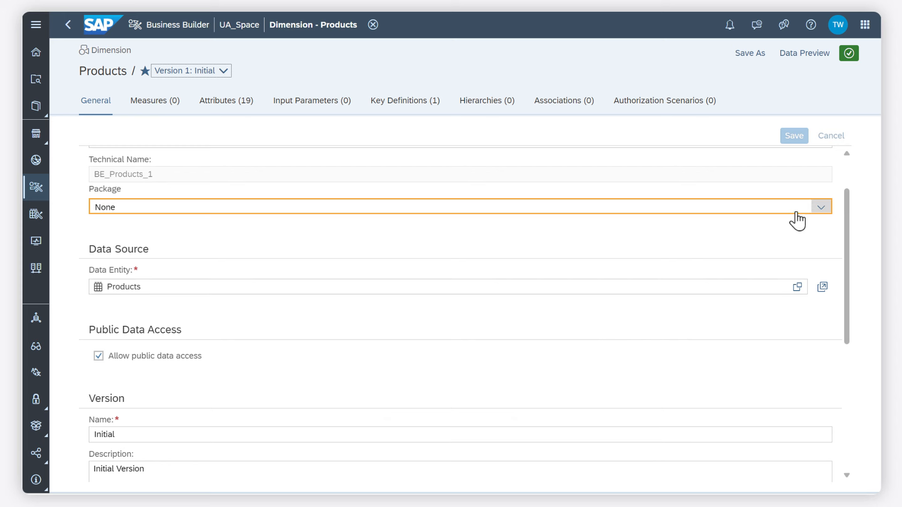
# Set the Products dimension's package to Demo Package and save
pyautogui.click(820, 207)
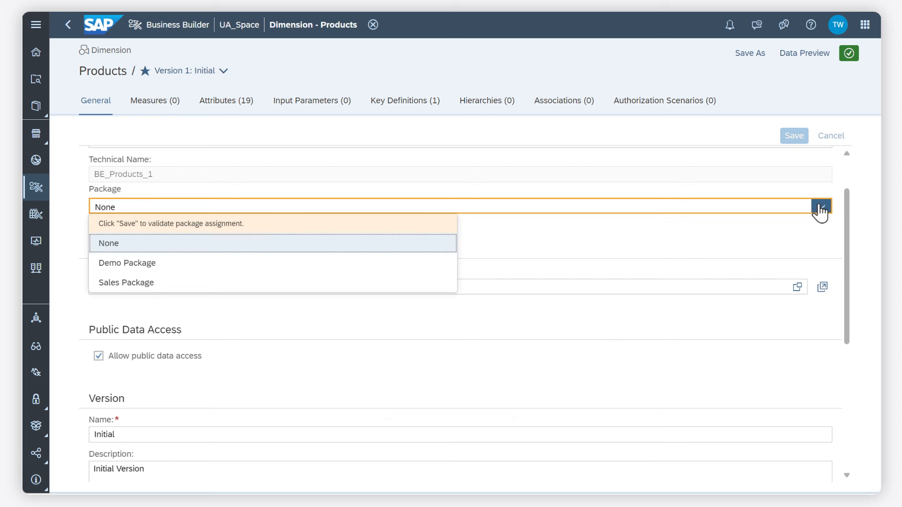
pyautogui.click(127, 263)
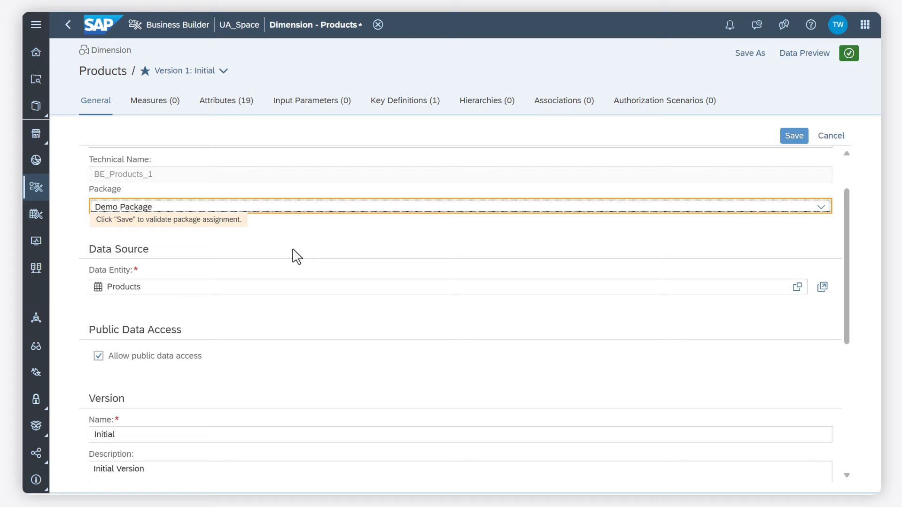
pyautogui.click(793, 135)
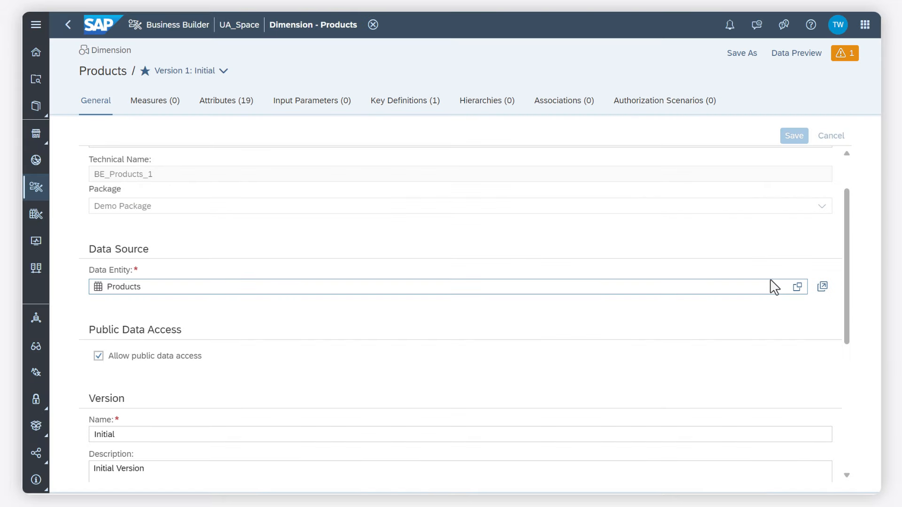
pyautogui.scroll(-3)
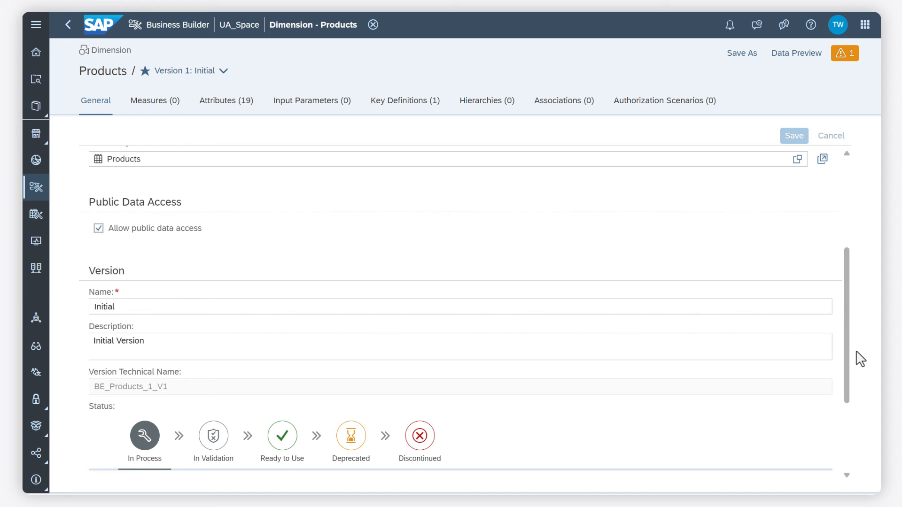
pyautogui.moveTo(165, 109)
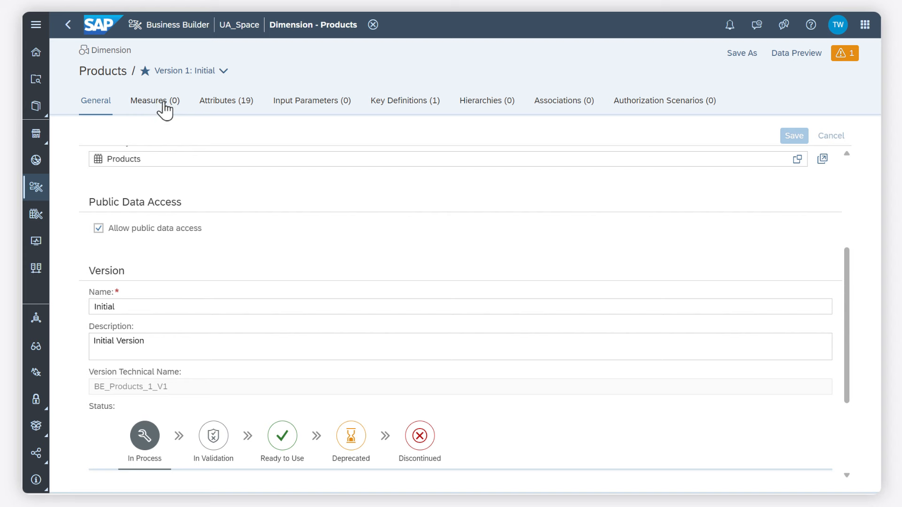
# Add the source field PRICE as a measure of the Products dimension
pyautogui.click(154, 101)
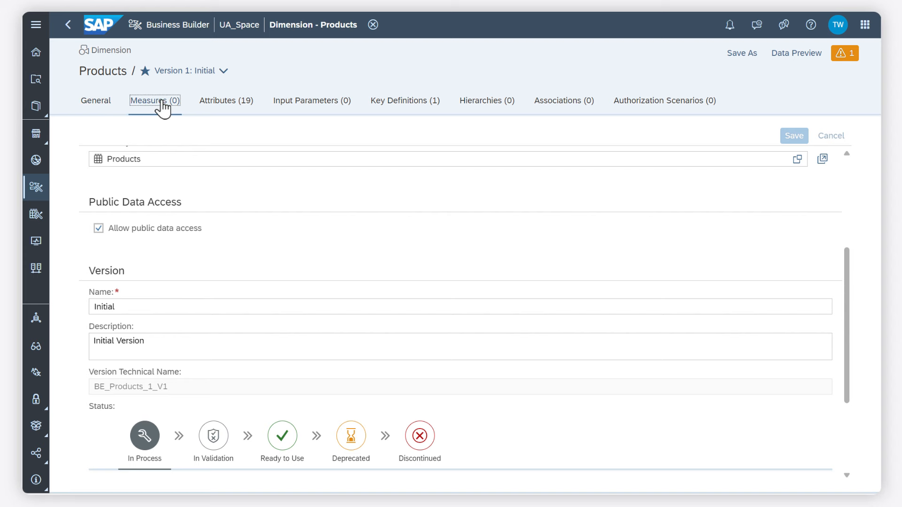
pyautogui.click(154, 100)
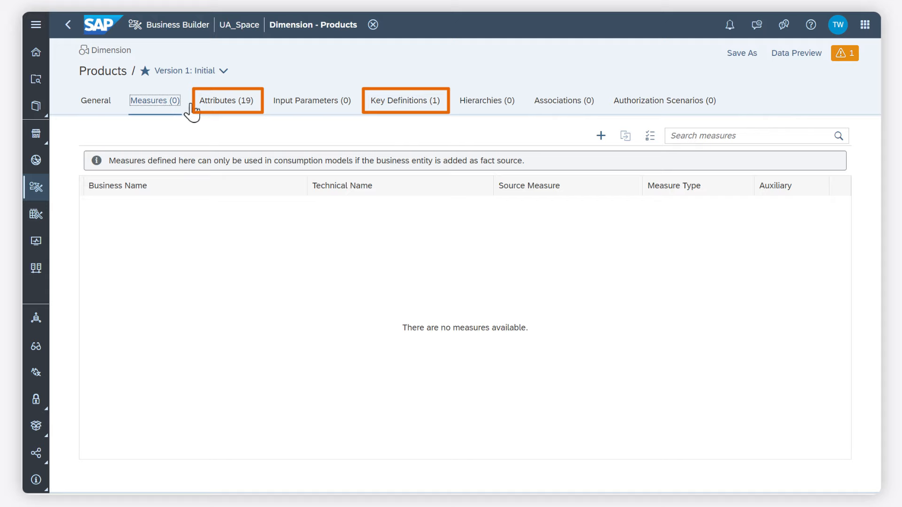
pyautogui.click(625, 136)
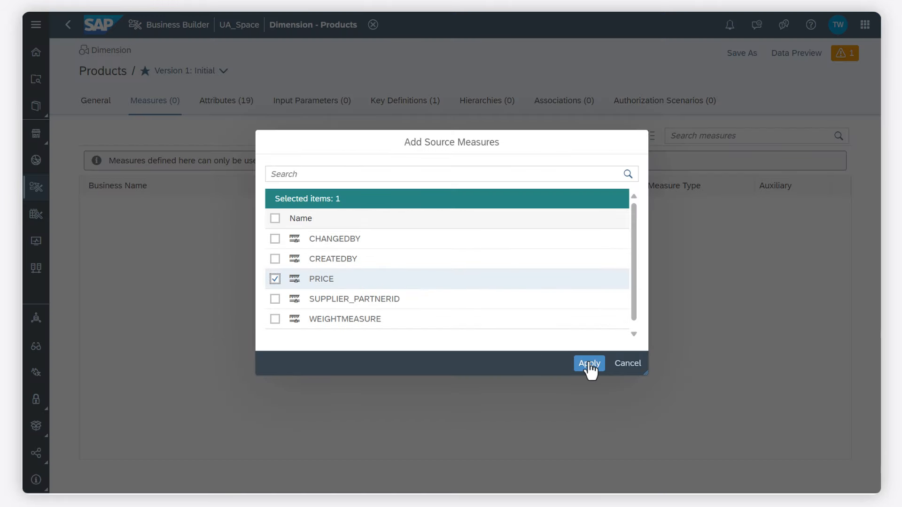
pyautogui.click(588, 362)
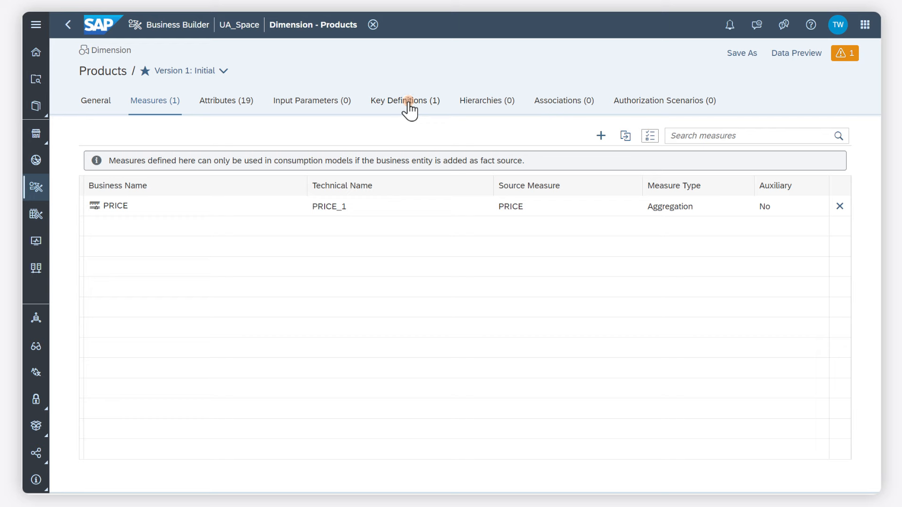
# Verify the PRODUCTID key definition, confirming all its values are unique
pyautogui.click(404, 101)
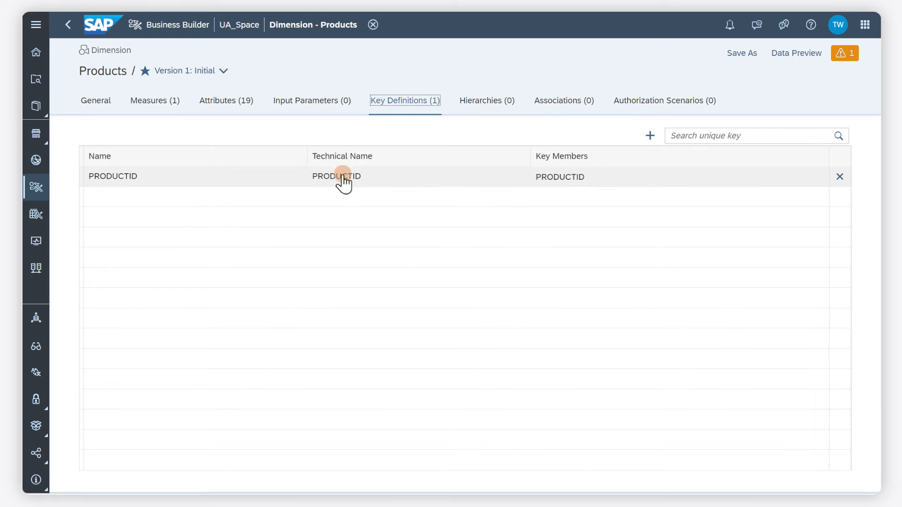
pyautogui.click(336, 177)
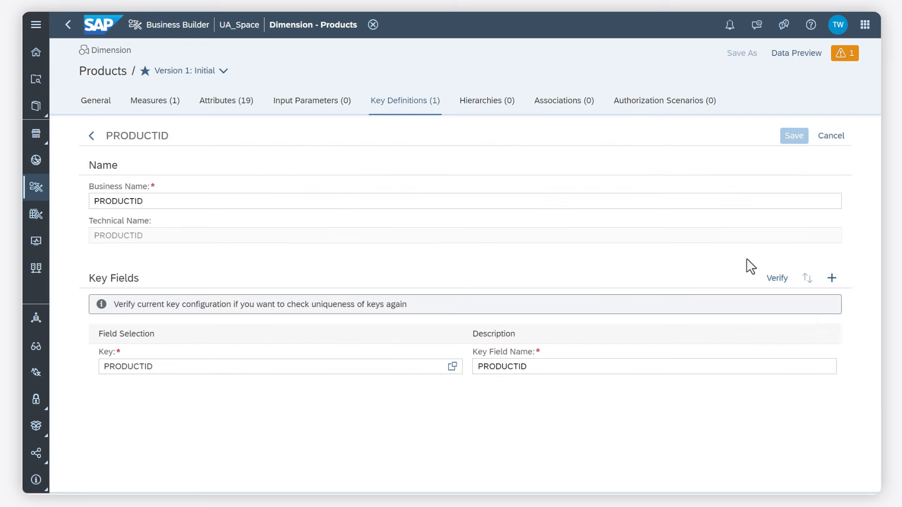
pyautogui.click(776, 278)
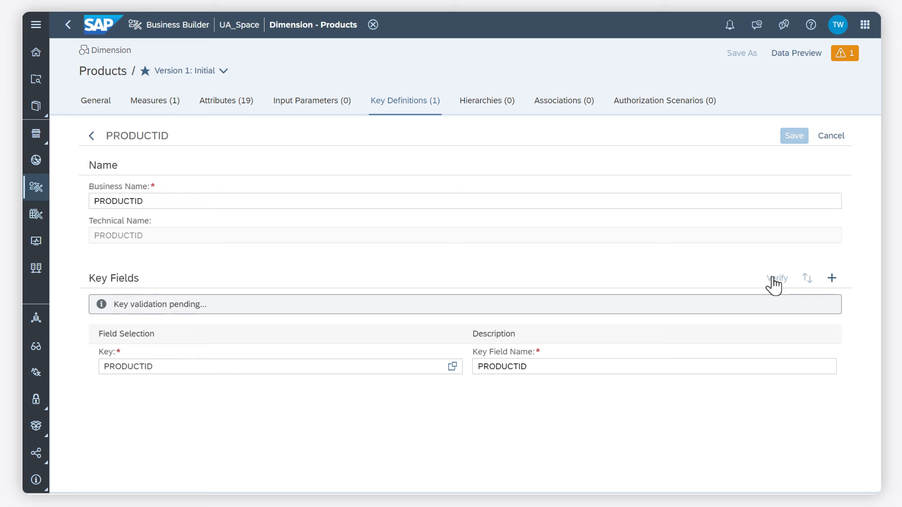
pyautogui.click(775, 278)
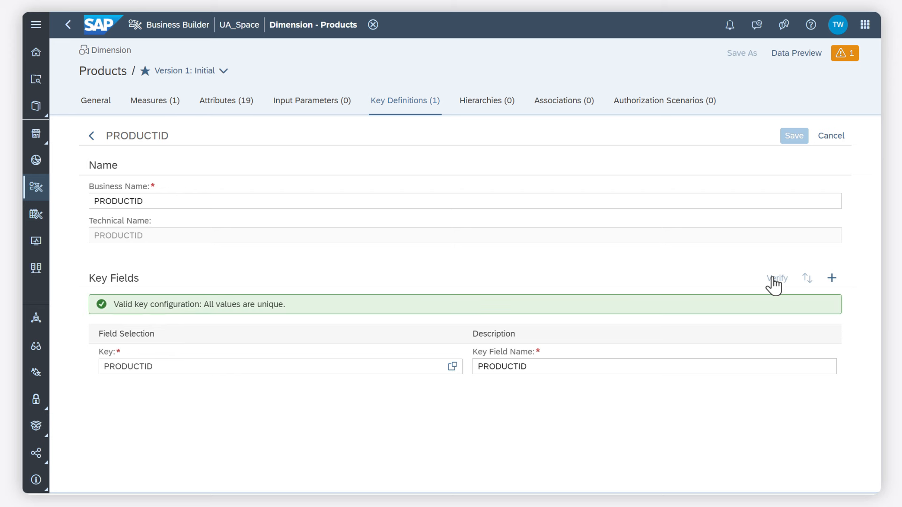
pyautogui.moveTo(671, 176)
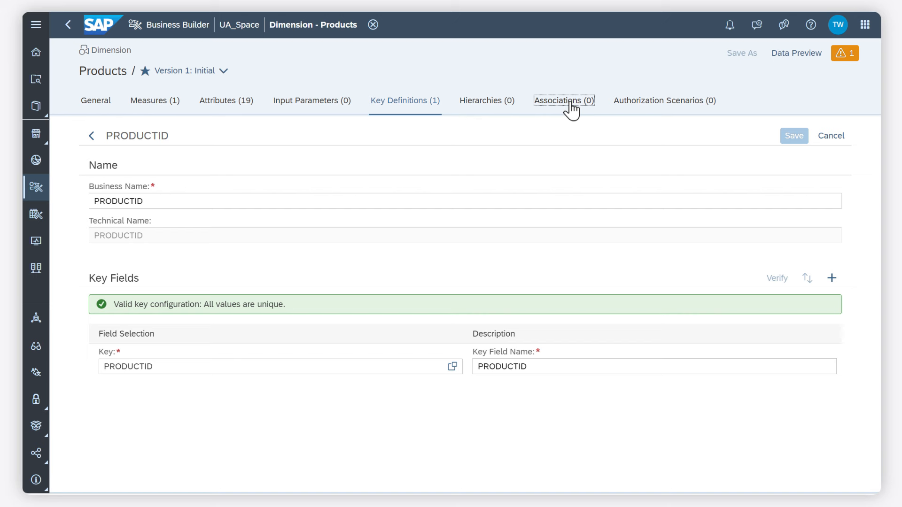
# Start a new association from Products targeting the ProductCategories entity
pyautogui.click(563, 100)
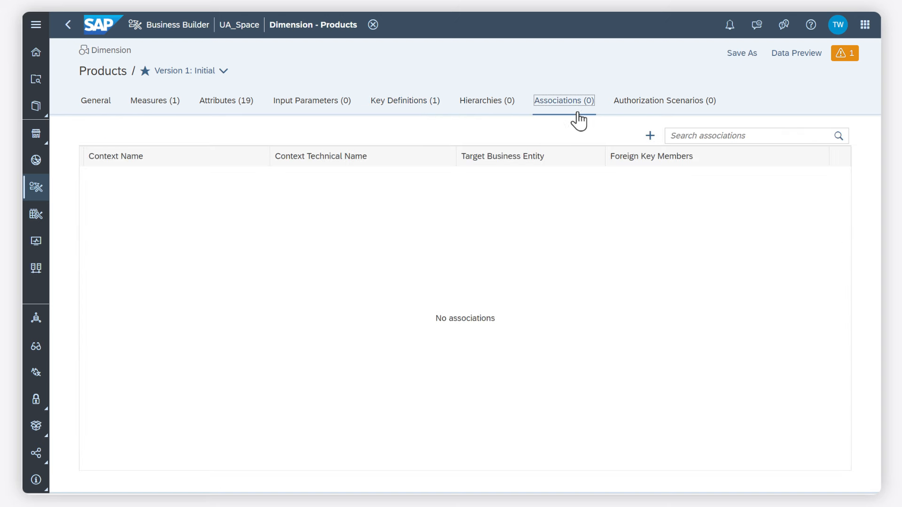
pyautogui.click(650, 136)
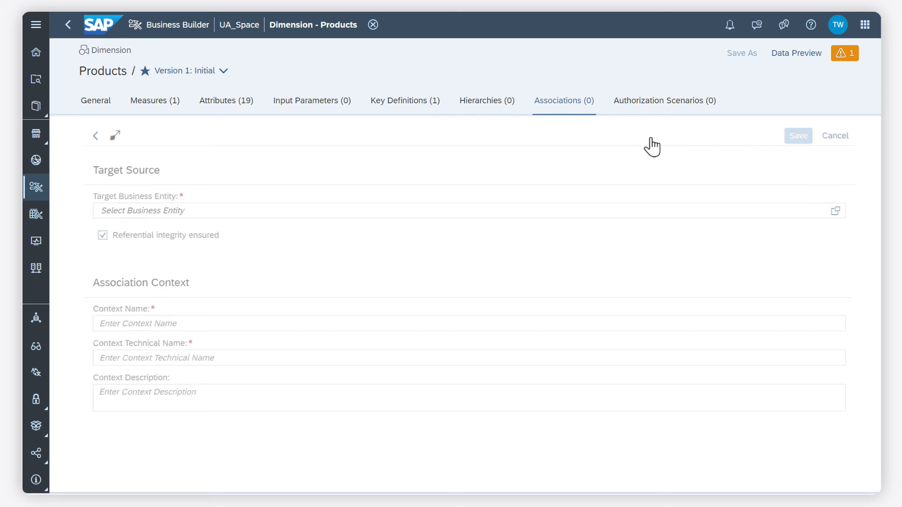
pyautogui.click(834, 211)
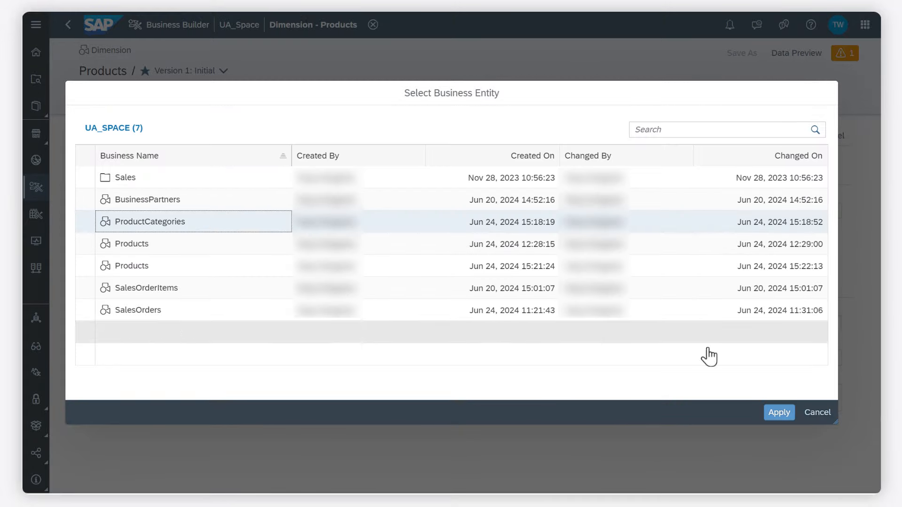
pyautogui.click(778, 412)
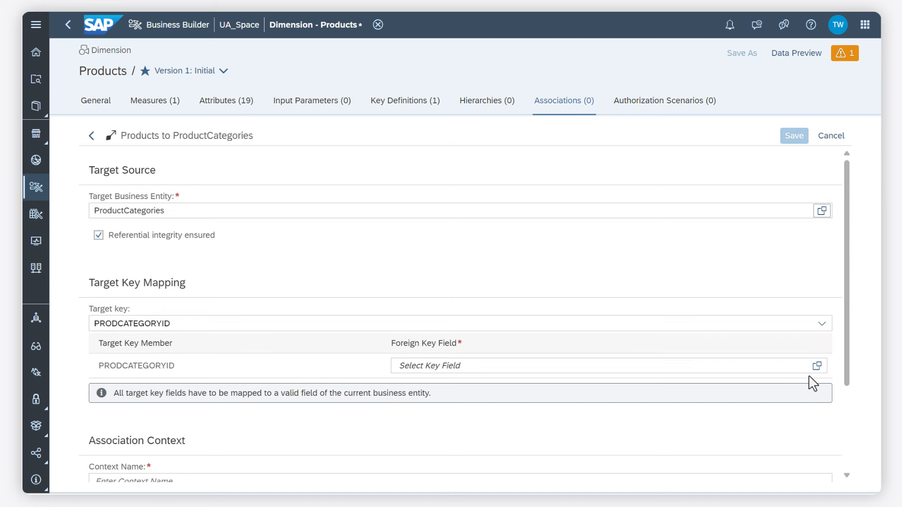
# Map foreign key PRODCATEGORYID, name the context Product and save the association
pyautogui.click(816, 365)
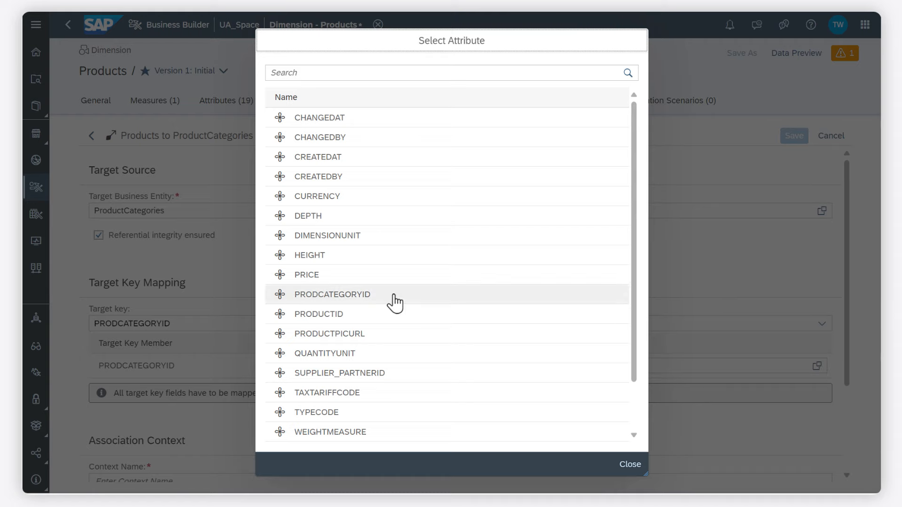
pyautogui.click(333, 294)
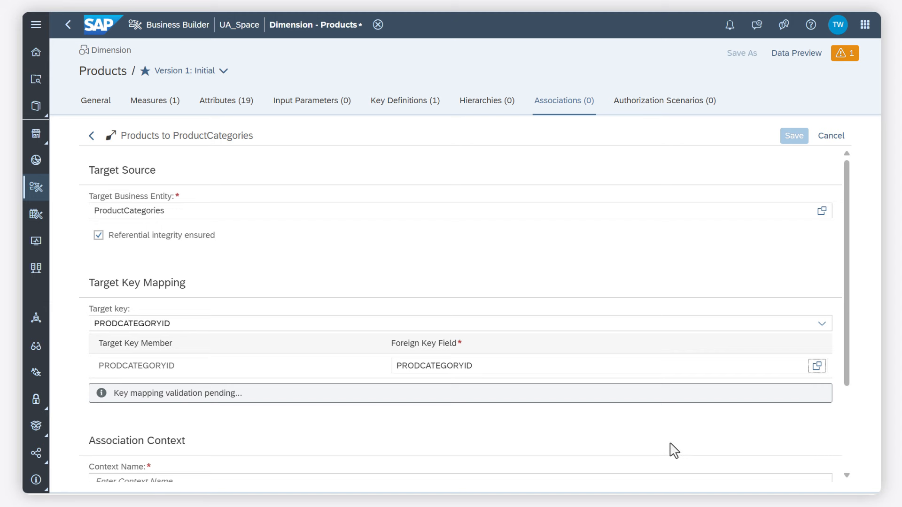
pyautogui.scroll(-3)
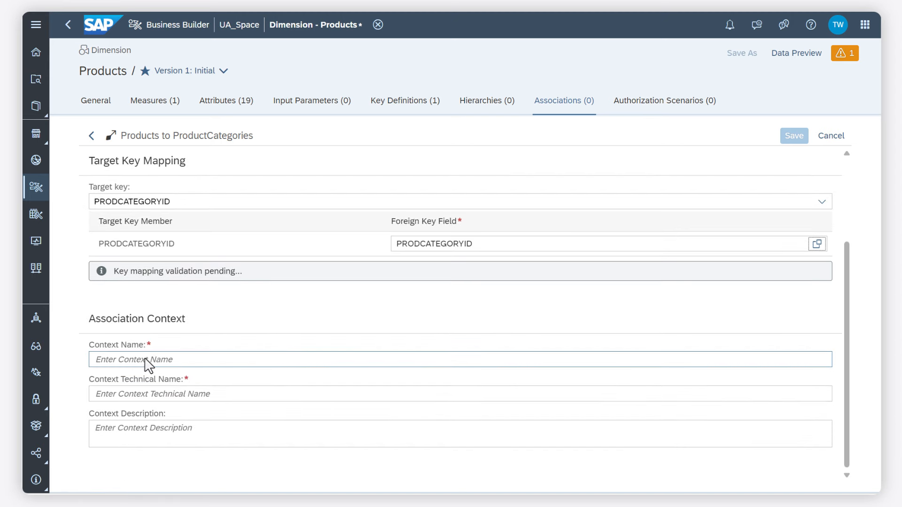
pyautogui.write('Product')
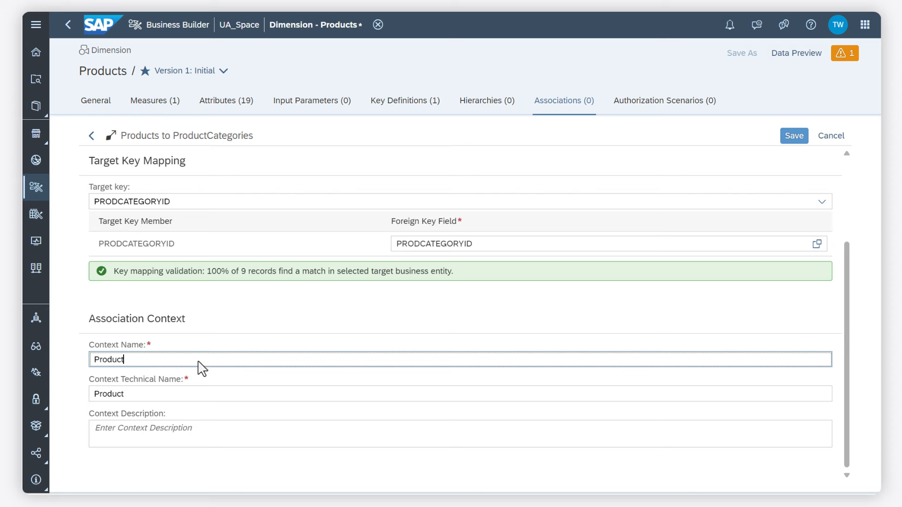
pyautogui.click(794, 135)
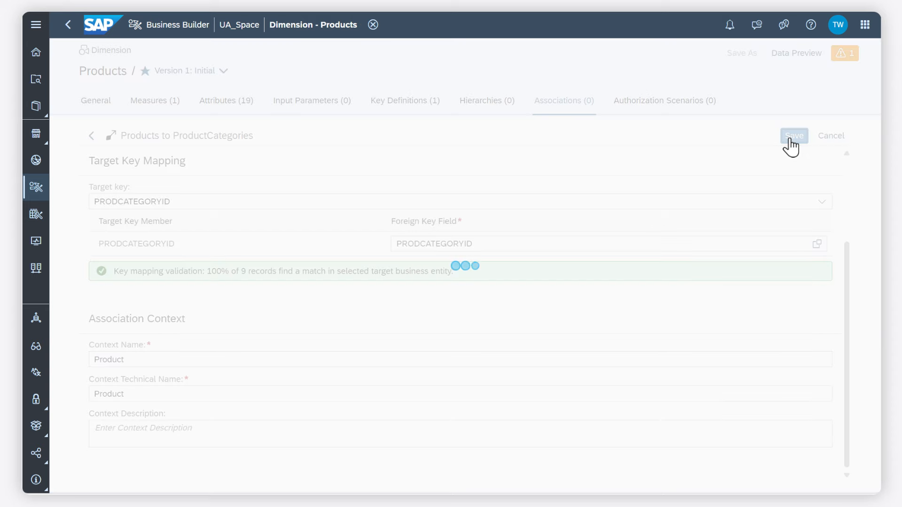
pyautogui.click(793, 135)
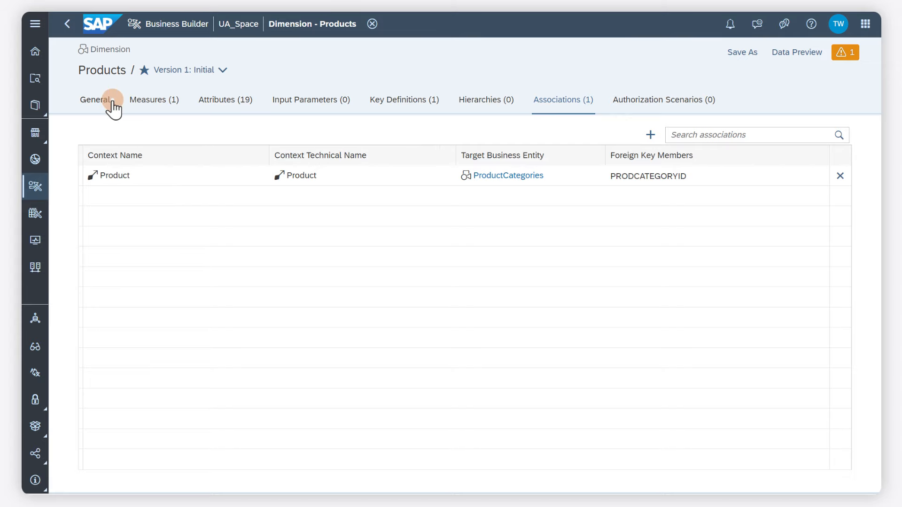
# Check the Products version status and go back to the Business Builder overview
pyautogui.click(94, 99)
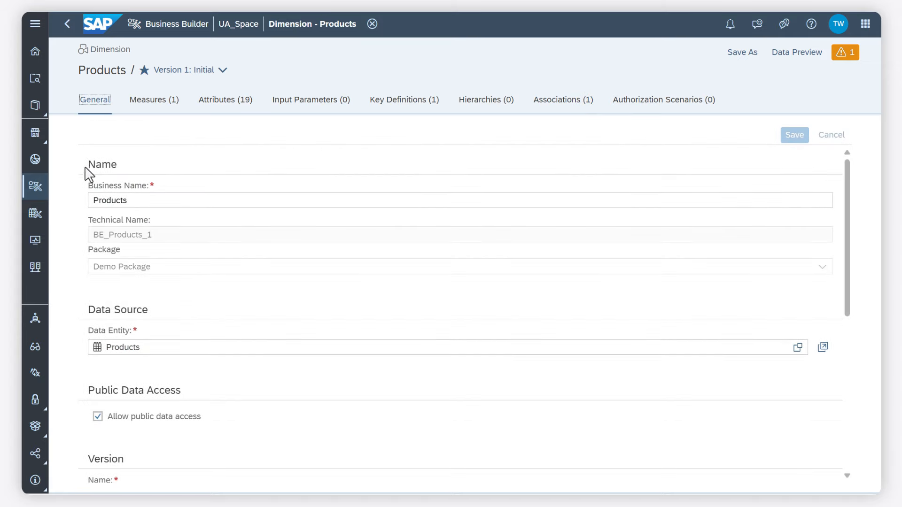
pyautogui.scroll(-3)
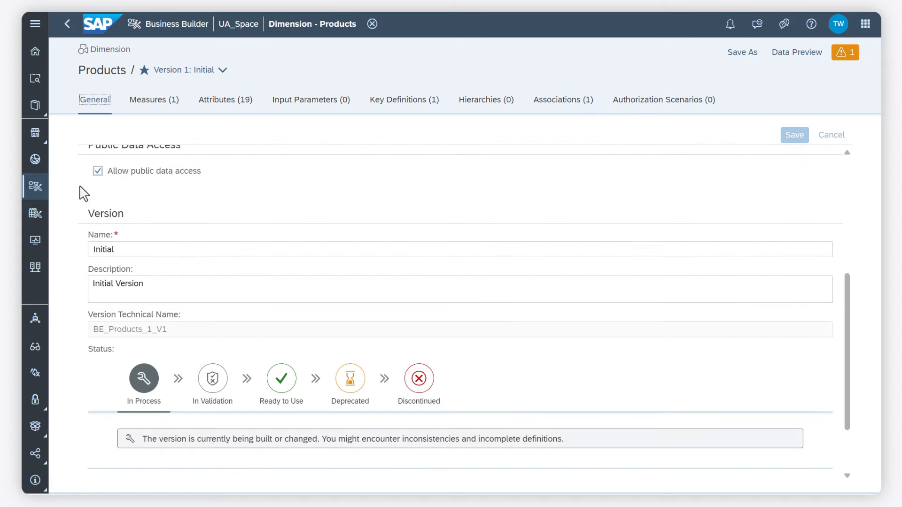
pyautogui.click(281, 378)
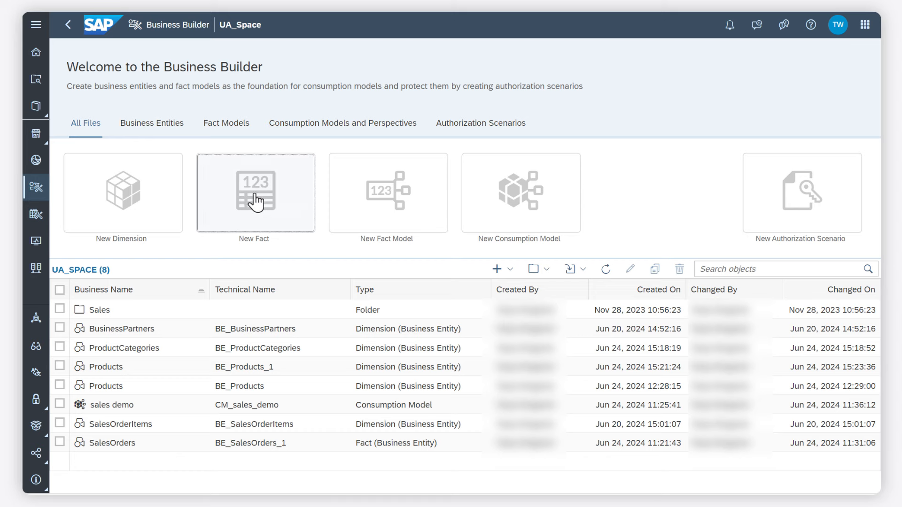
# Create a new fact on the SalesOrders relational dataset and open it for editing
pyautogui.click(254, 194)
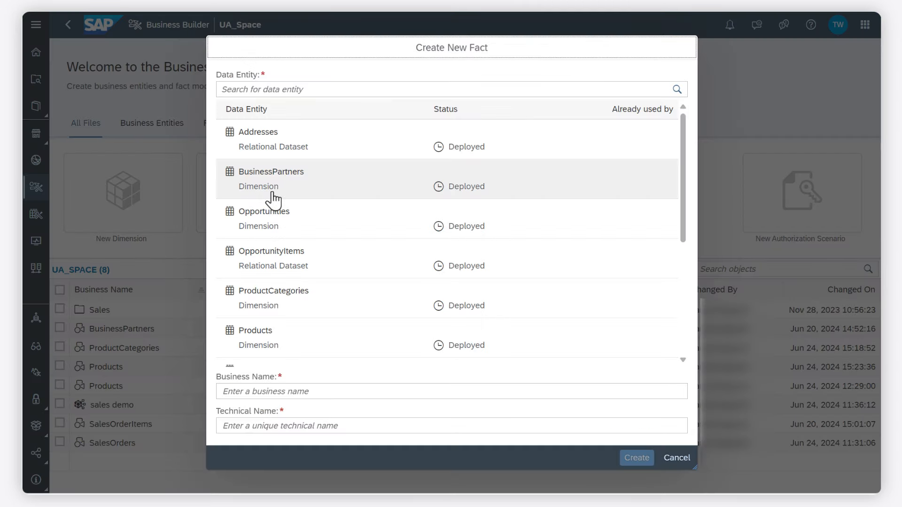
pyautogui.scroll(-3)
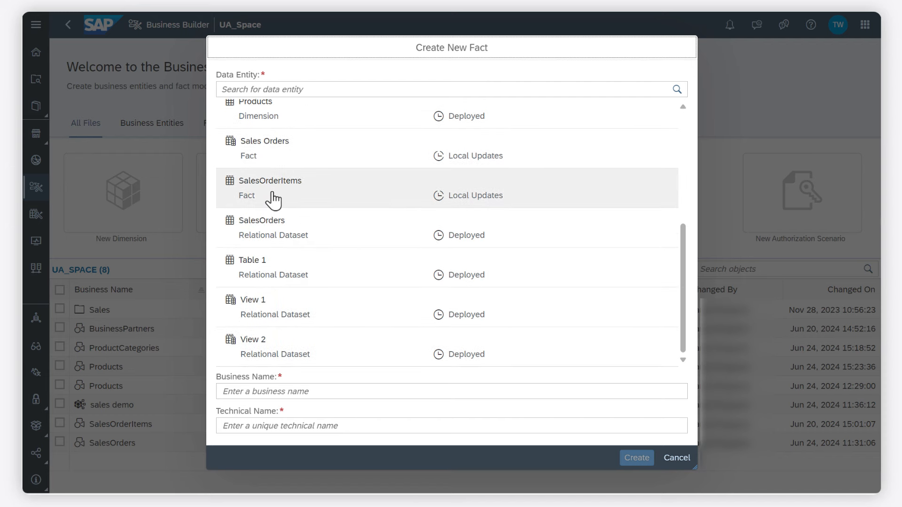
pyautogui.click(274, 227)
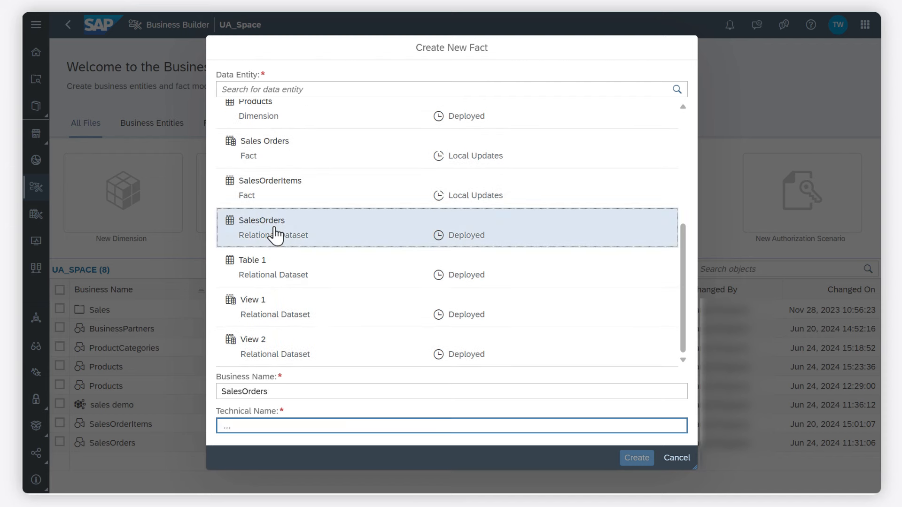
pyautogui.click(636, 458)
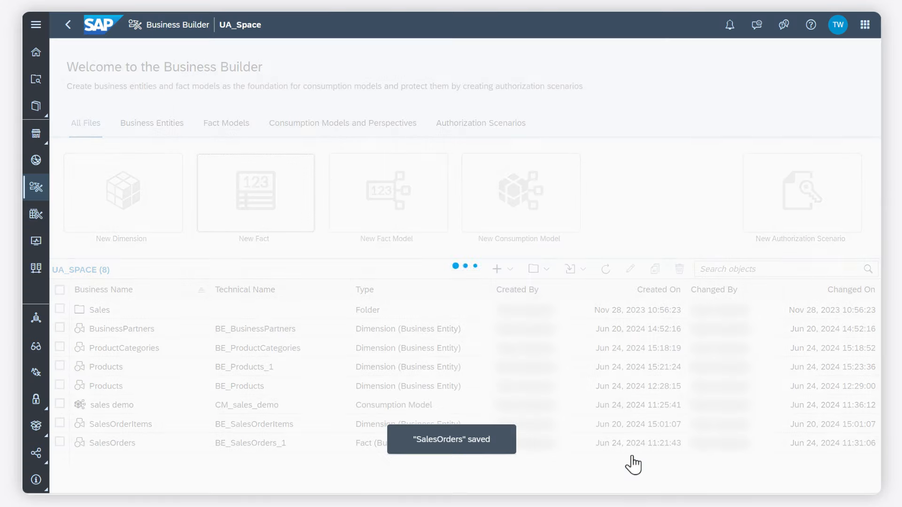
pyautogui.doubleClick(111, 443)
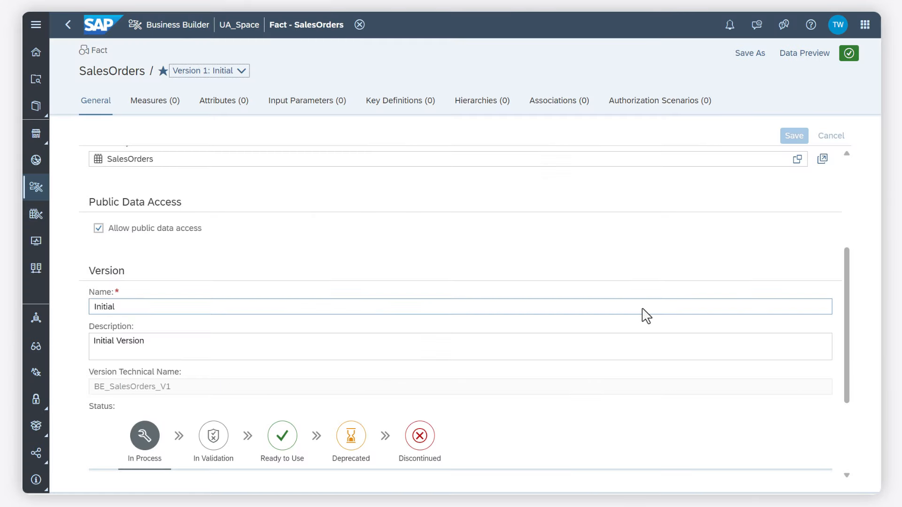
# Set the SalesOrders fact's package to Demo Package and save, confirming validation messages
pyautogui.click(821, 264)
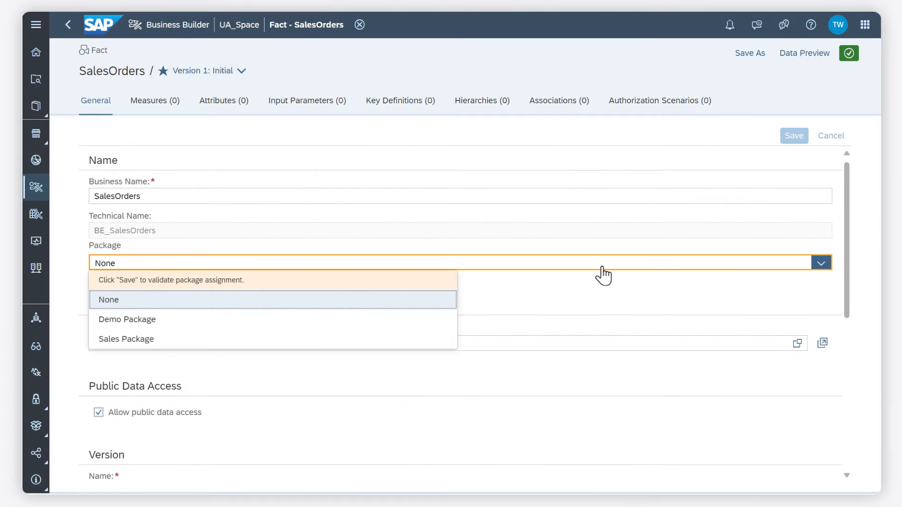
pyautogui.click(127, 320)
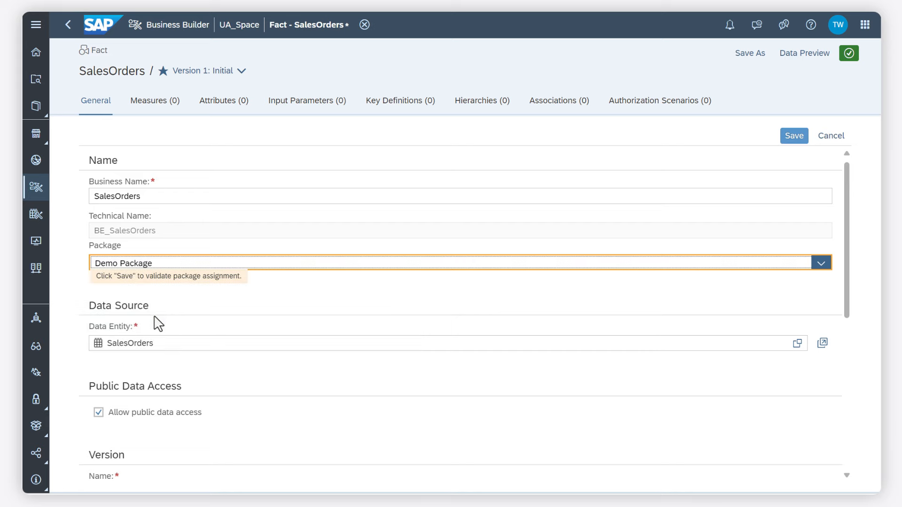
pyautogui.moveTo(680, 162)
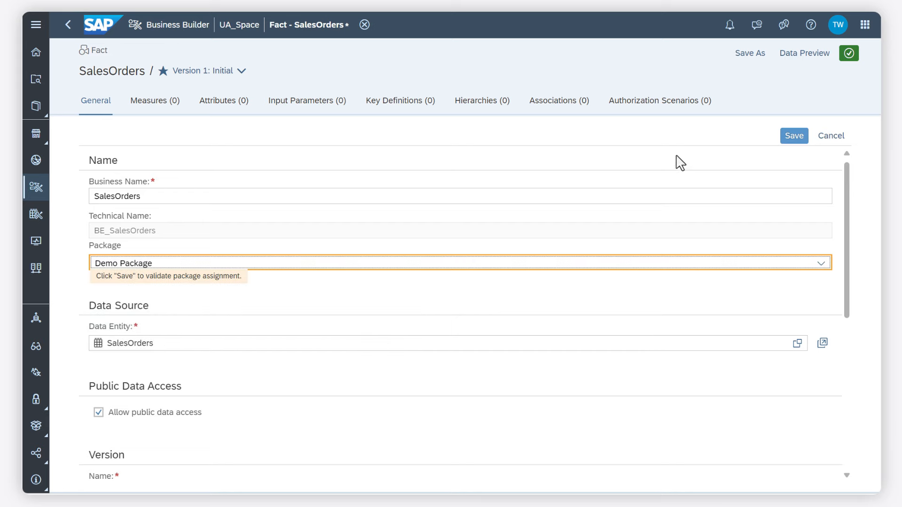
pyautogui.click(793, 135)
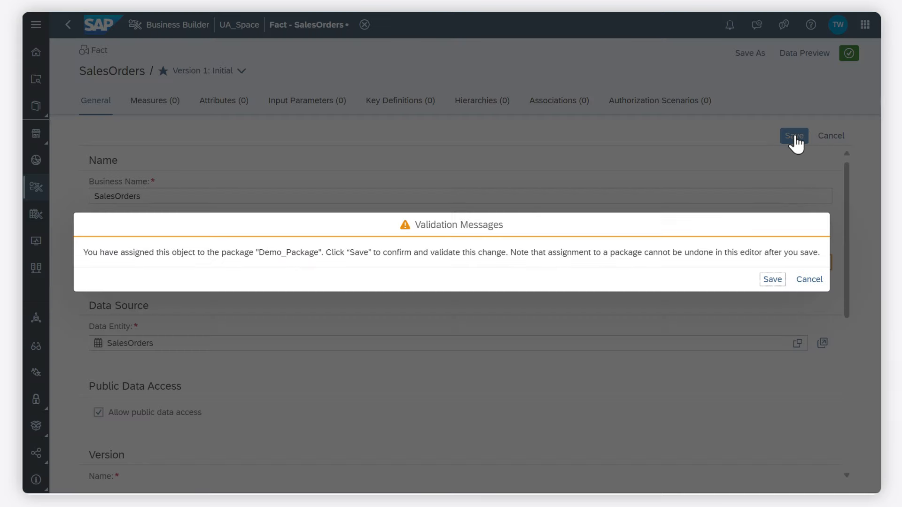
pyautogui.click(772, 279)
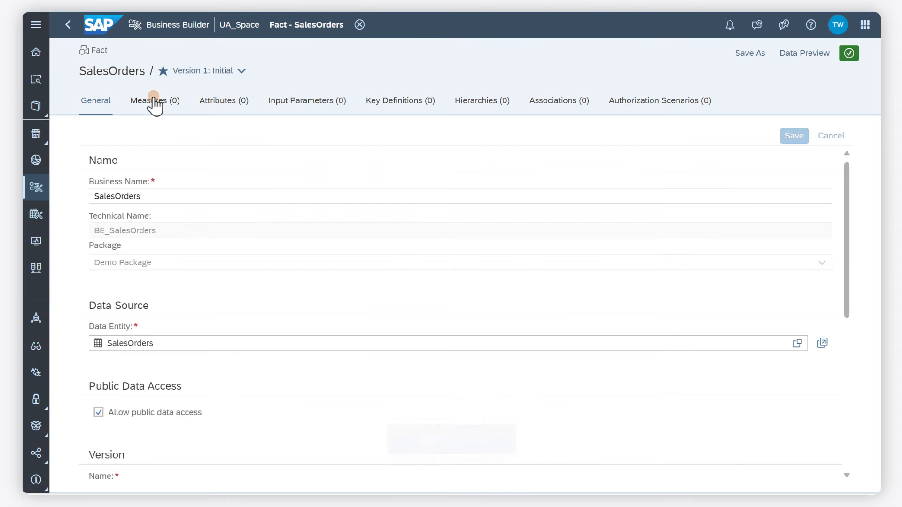
pyautogui.click(154, 101)
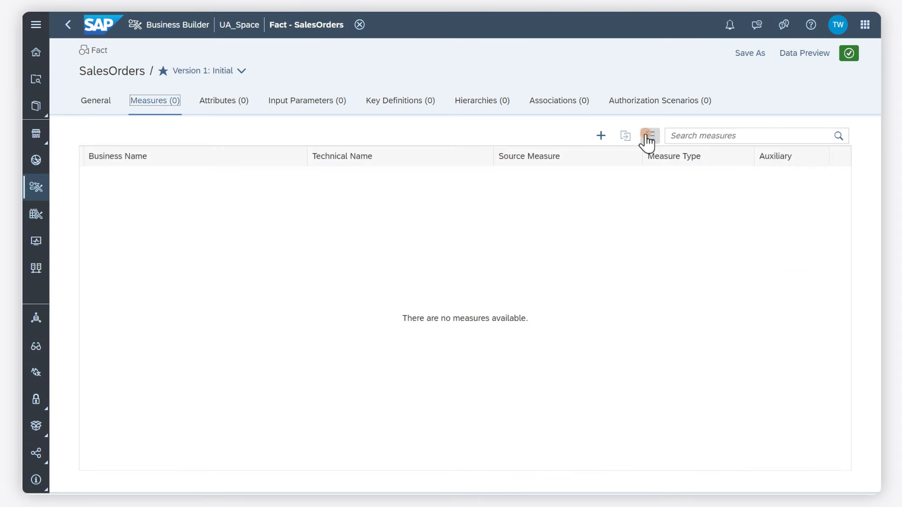
# Add GROSSAMOUNT and NETAMOUNT as measures and all 17 source fields as attributes
pyautogui.click(649, 135)
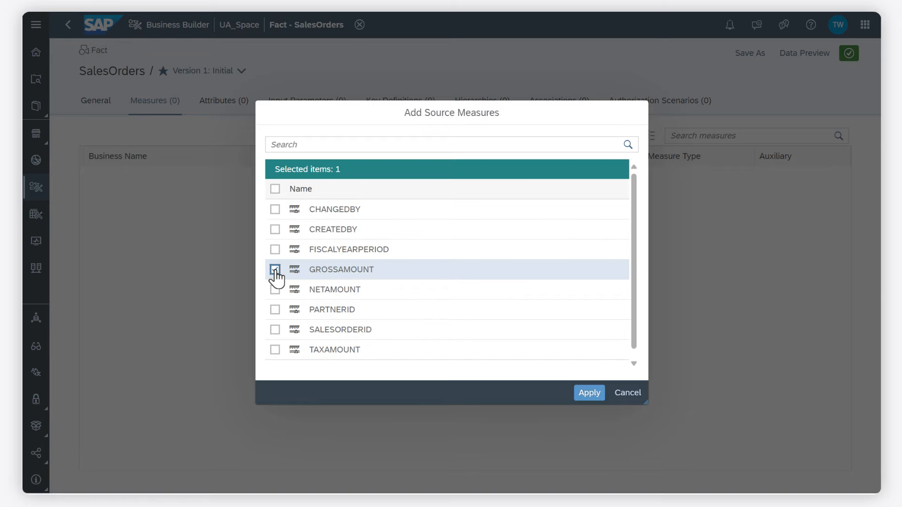
pyautogui.click(276, 289)
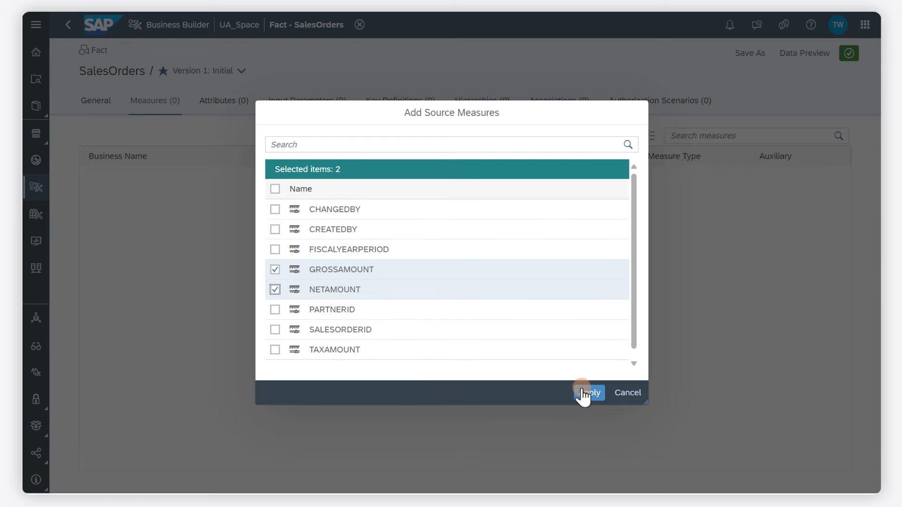
pyautogui.click(587, 393)
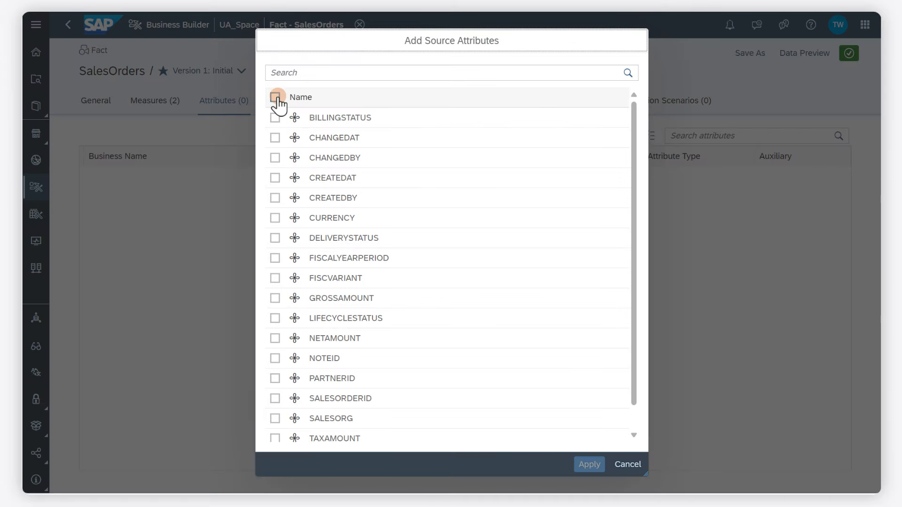
pyautogui.click(275, 97)
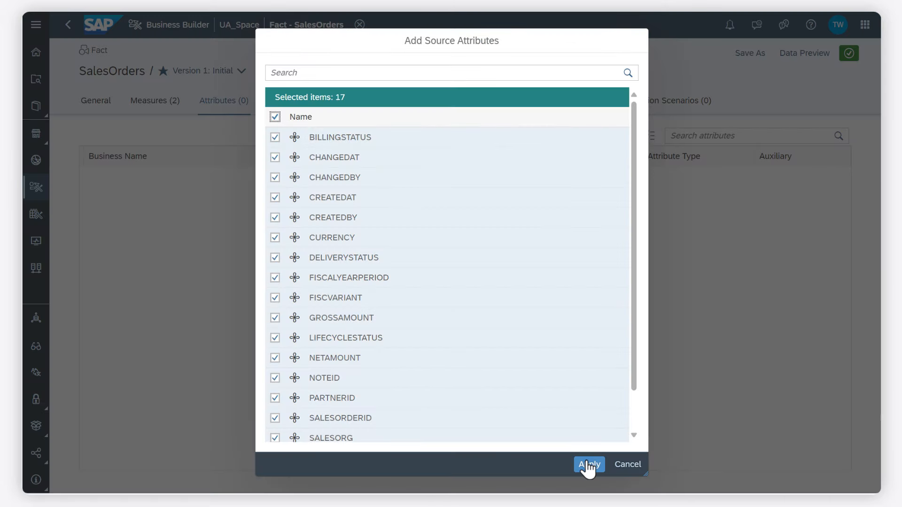
pyautogui.click(587, 464)
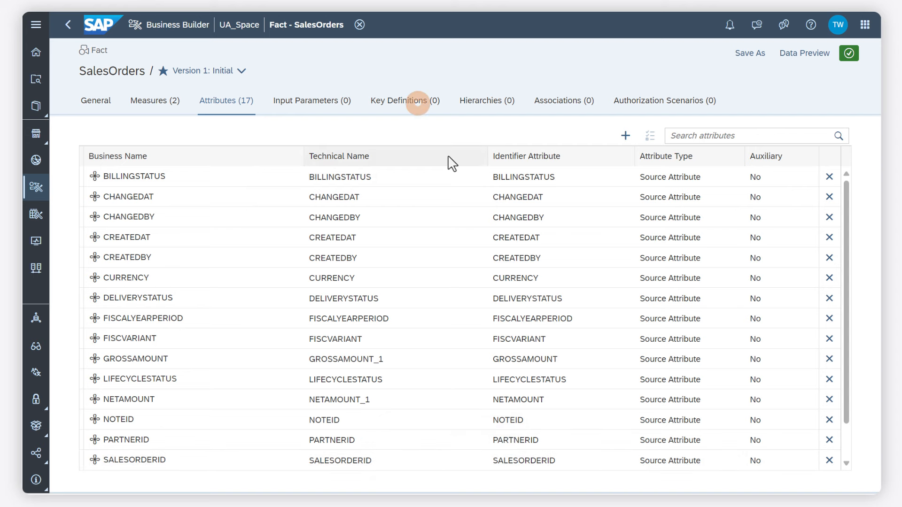
# Add a key definition on SALESORDERID, validate it as unique and save it
pyautogui.click(404, 101)
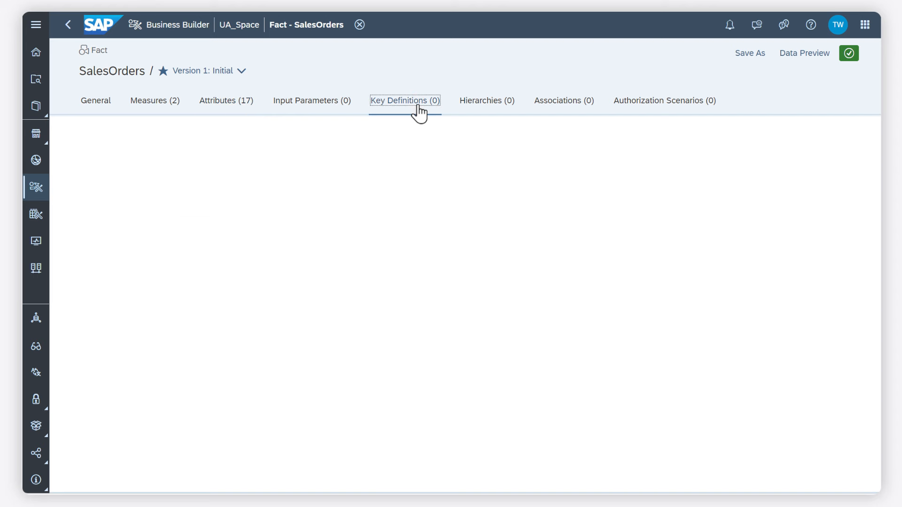
pyautogui.click(404, 100)
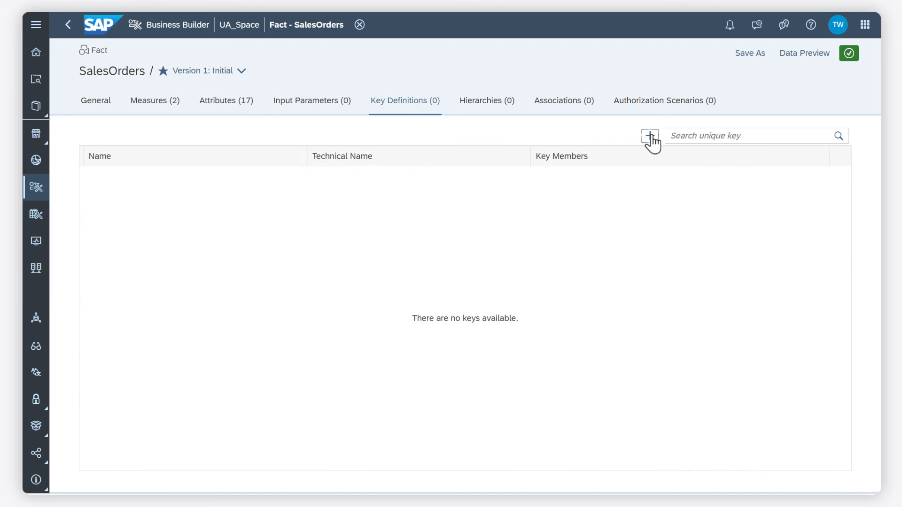
pyautogui.click(649, 135)
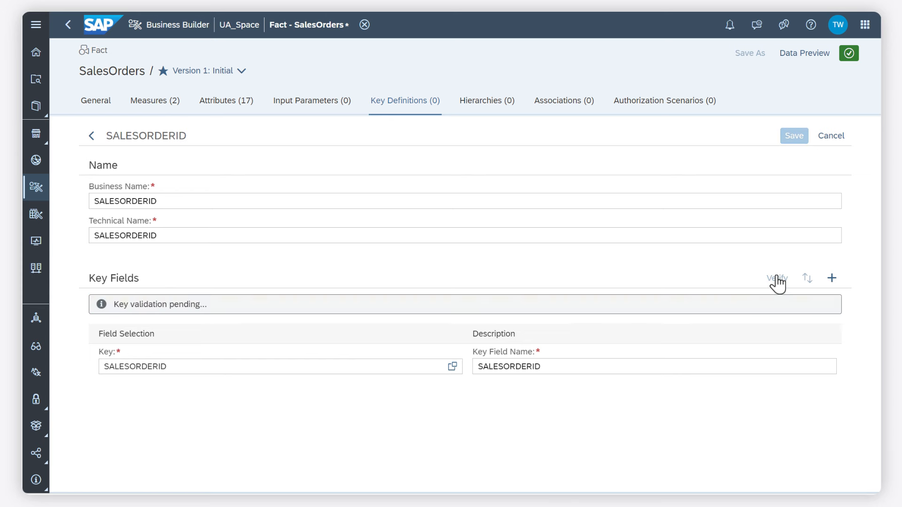
pyautogui.click(775, 278)
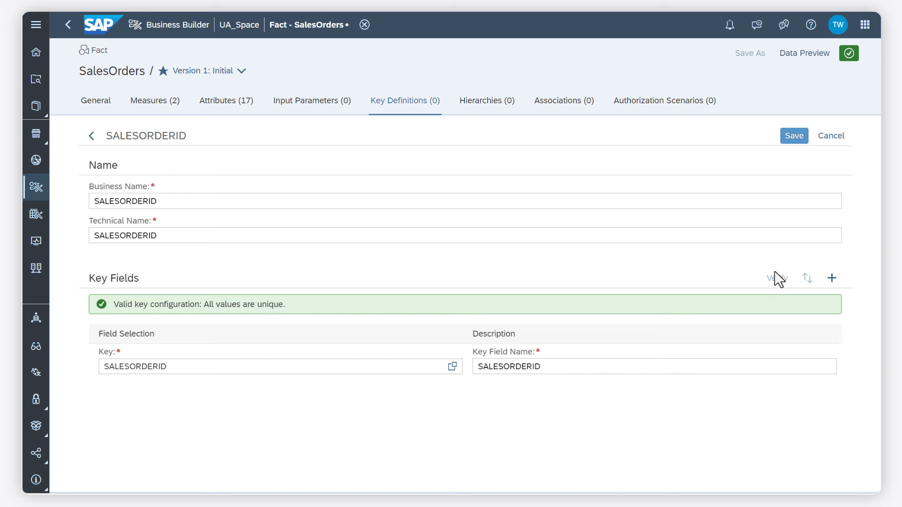
pyautogui.click(793, 135)
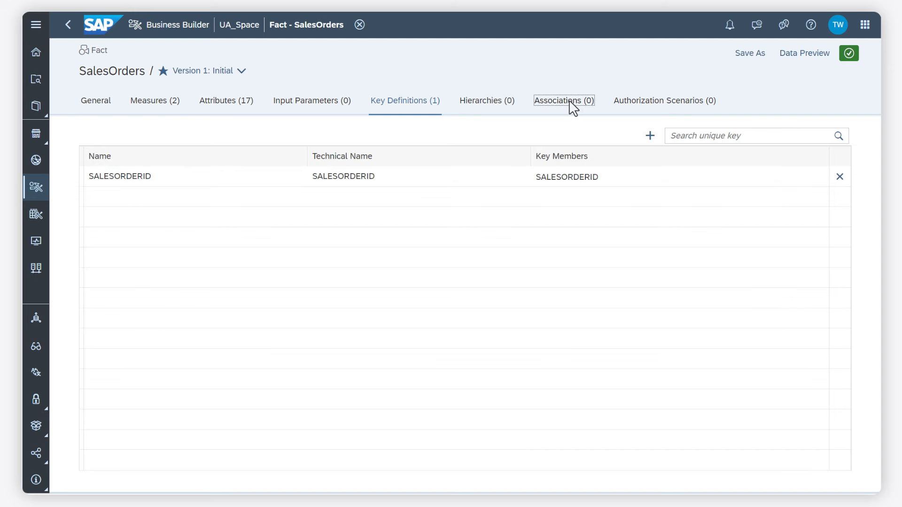
# Create an association to SalesOrderItems with SALESORDERID as foreign key, context 'Sales', and save it
pyautogui.click(564, 101)
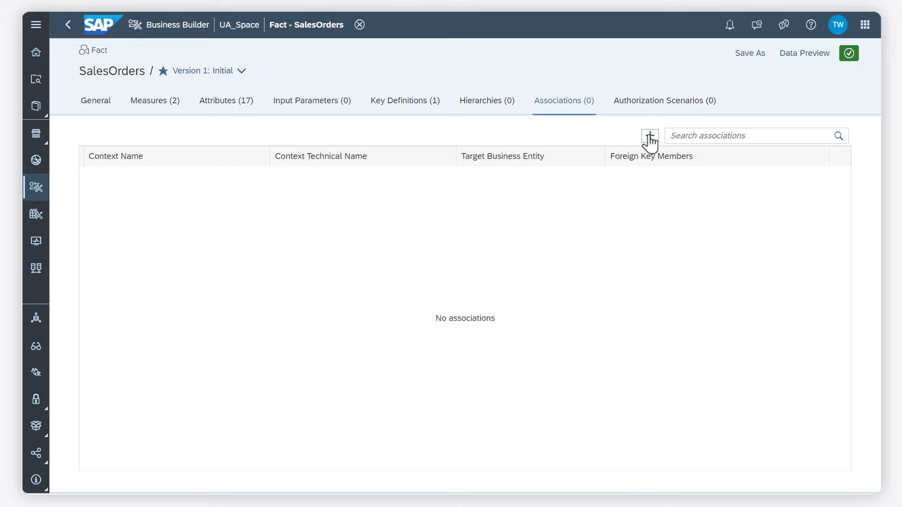
pyautogui.click(649, 135)
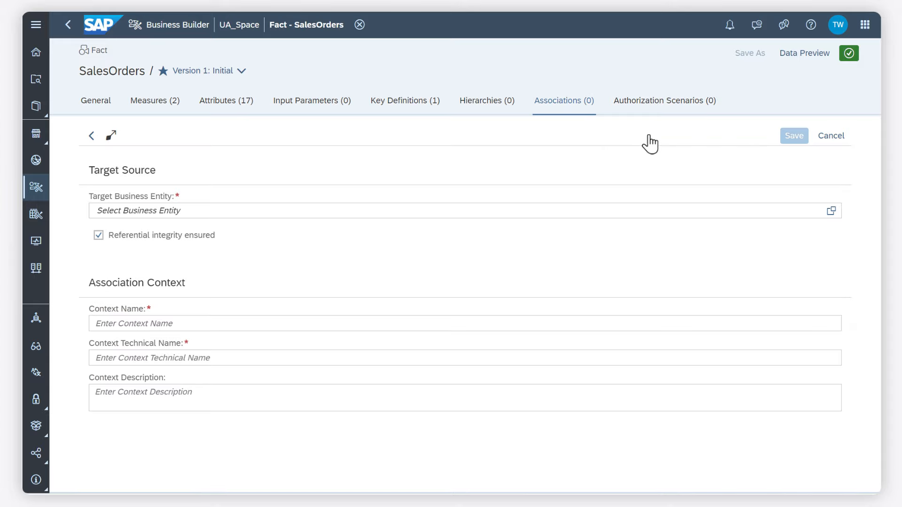
pyautogui.click(829, 211)
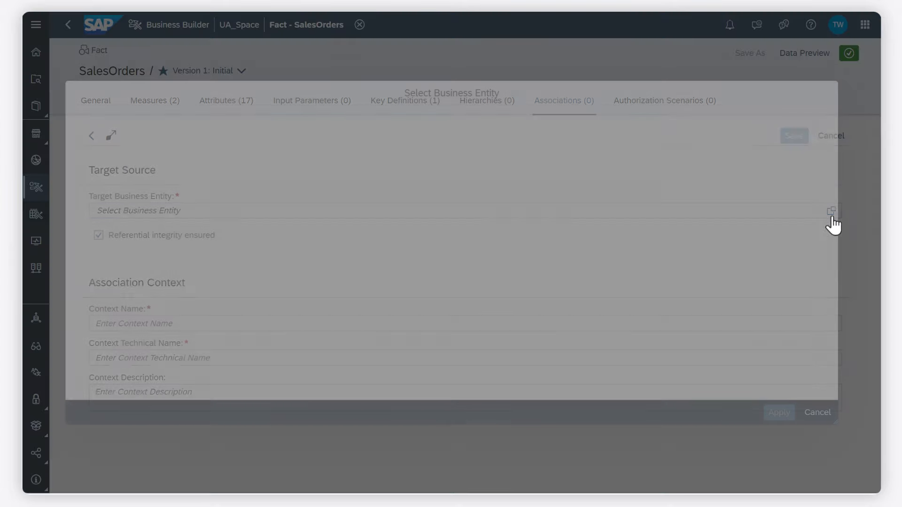
pyautogui.click(830, 210)
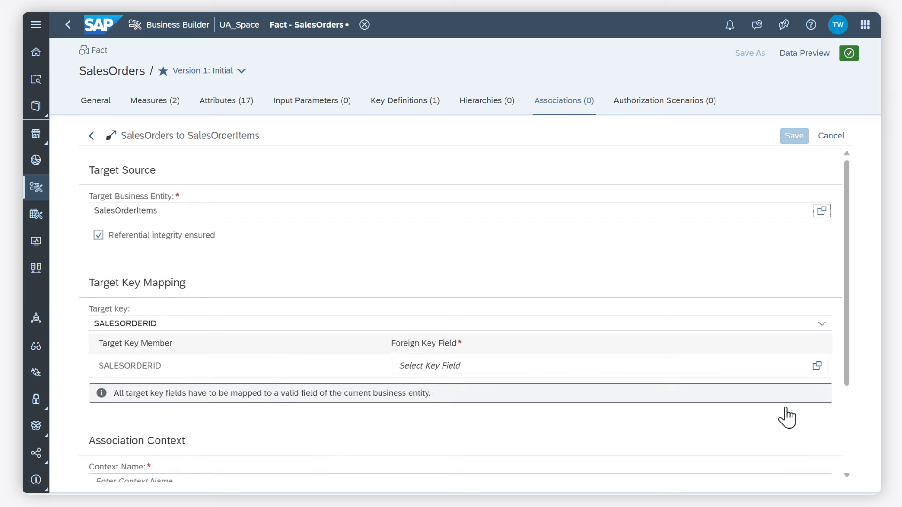
pyautogui.click(816, 366)
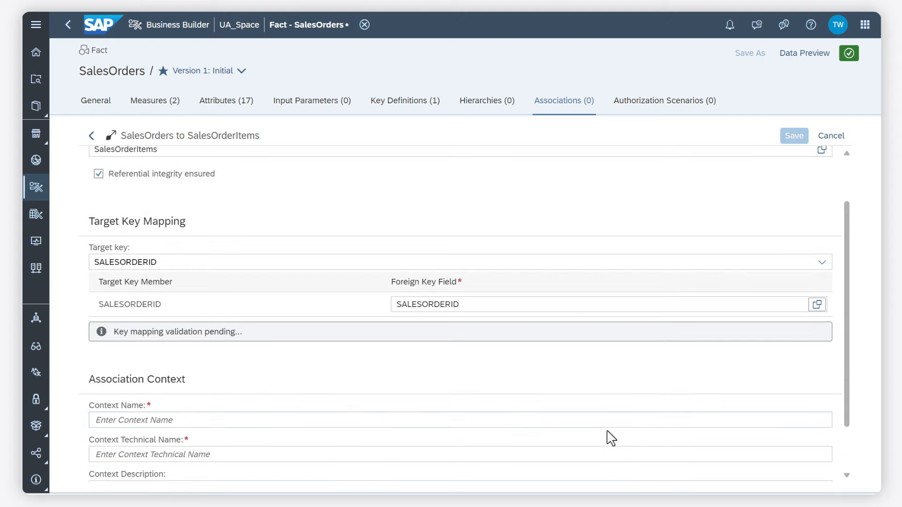
pyautogui.write('Salesorder')
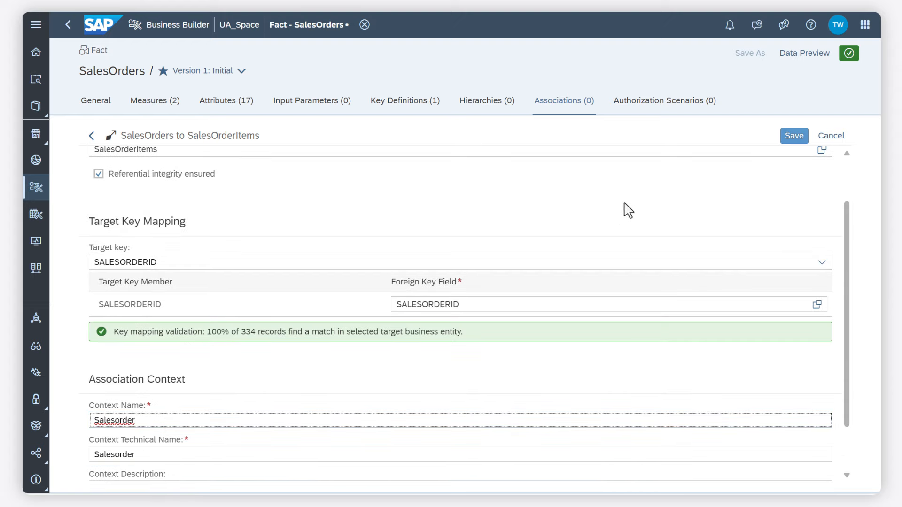
pyautogui.click(793, 136)
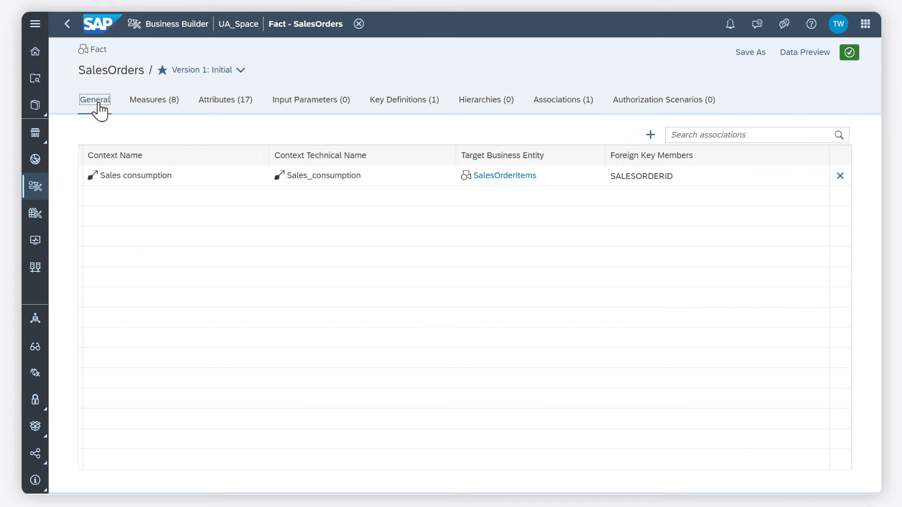
# Set the SalesOrders version status to Ready to Use, save, and return to the UA_Space overview
pyautogui.click(94, 99)
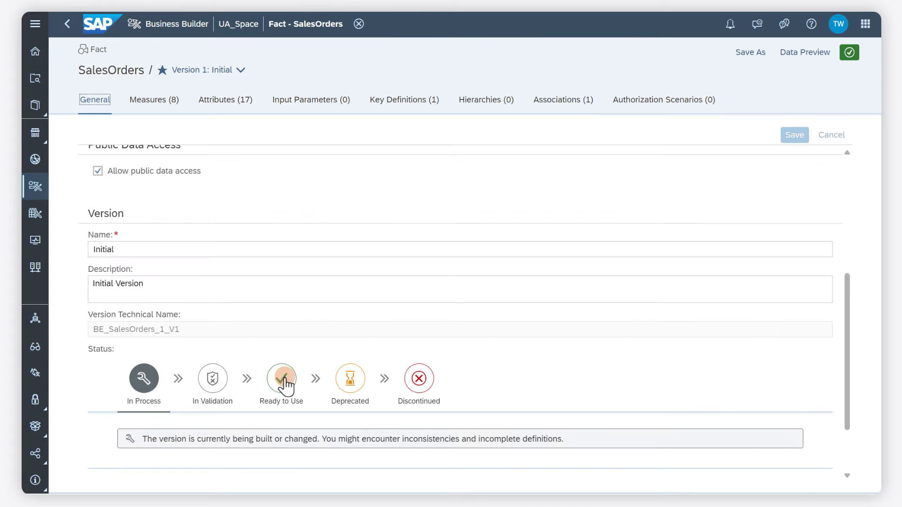
pyautogui.click(281, 379)
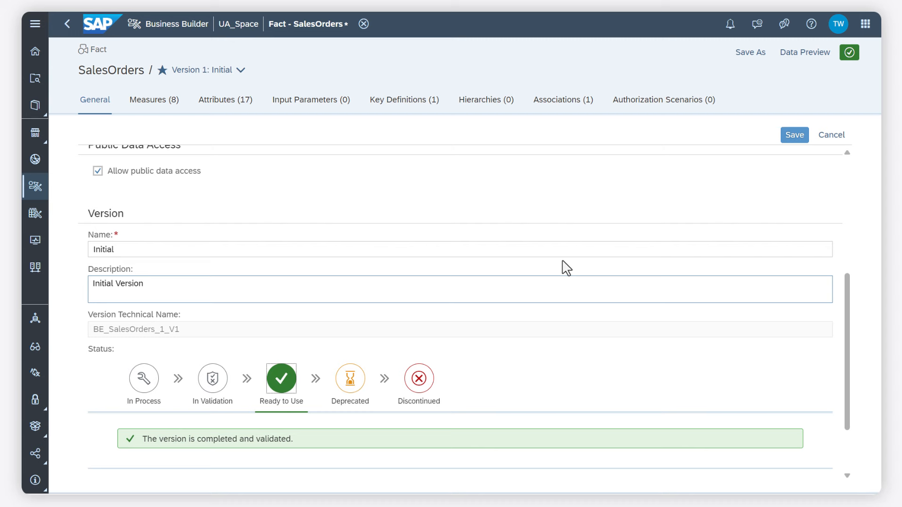
pyautogui.click(794, 134)
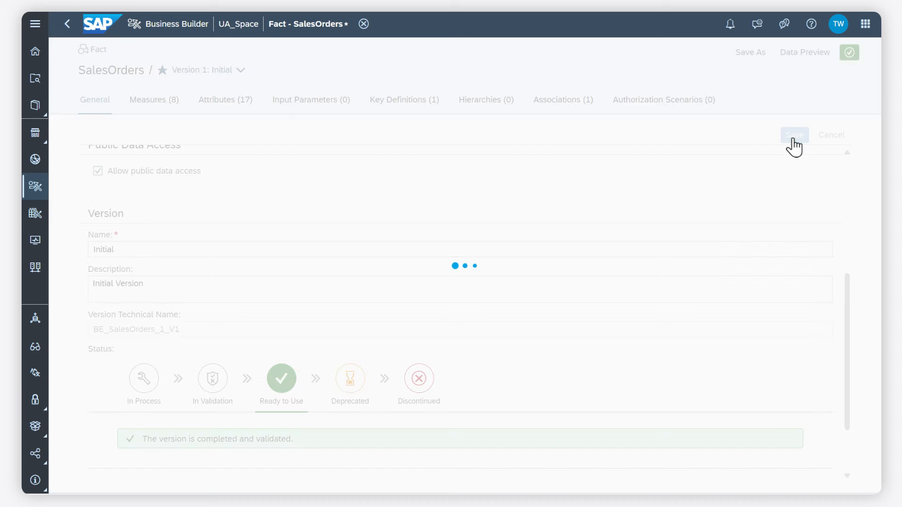
pyautogui.click(794, 134)
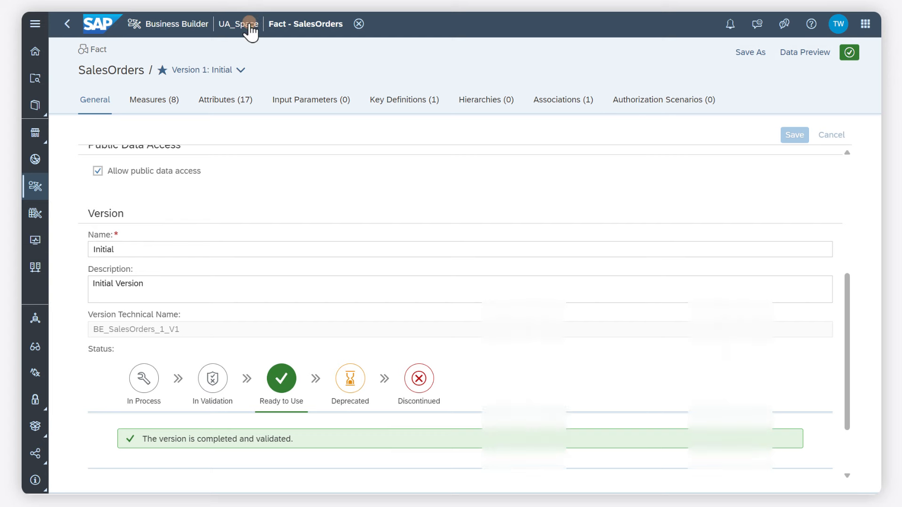
pyautogui.click(237, 24)
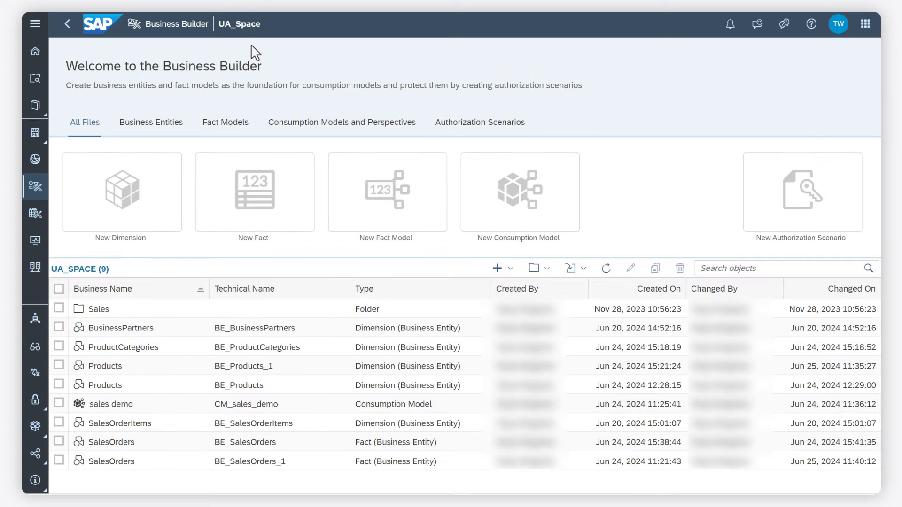